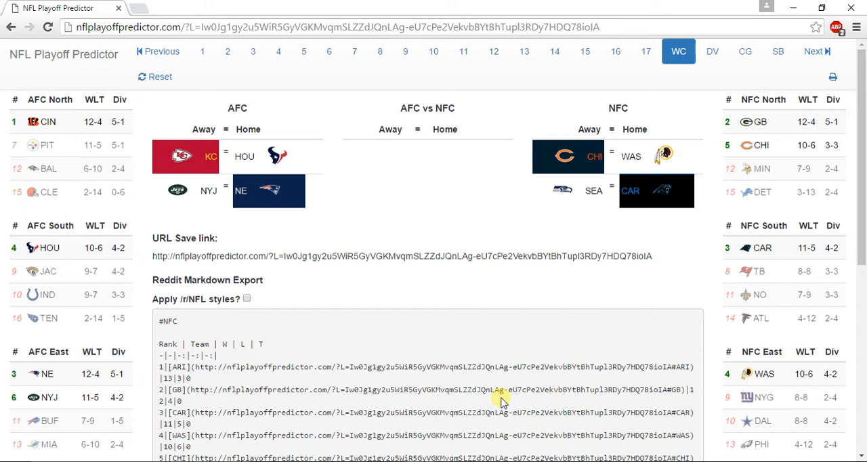
- Pick the divisional and conference championship winners, producing an Arizona at New England Super Bowl
scroll("down", 3)
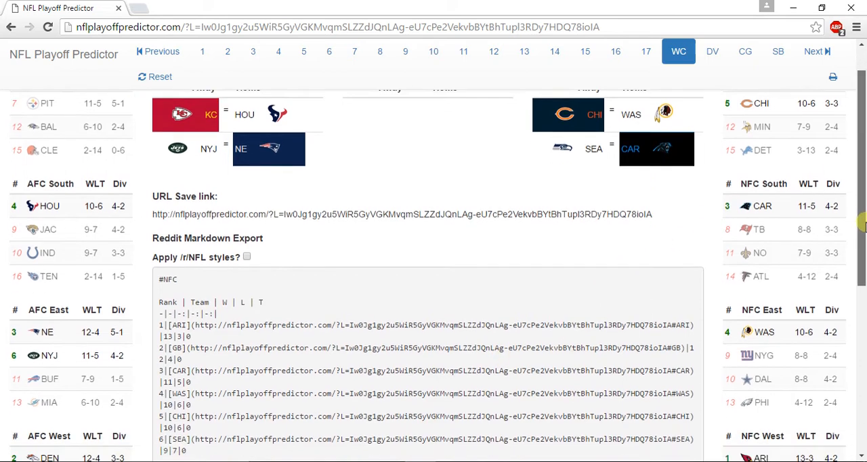
scroll("down", 3)
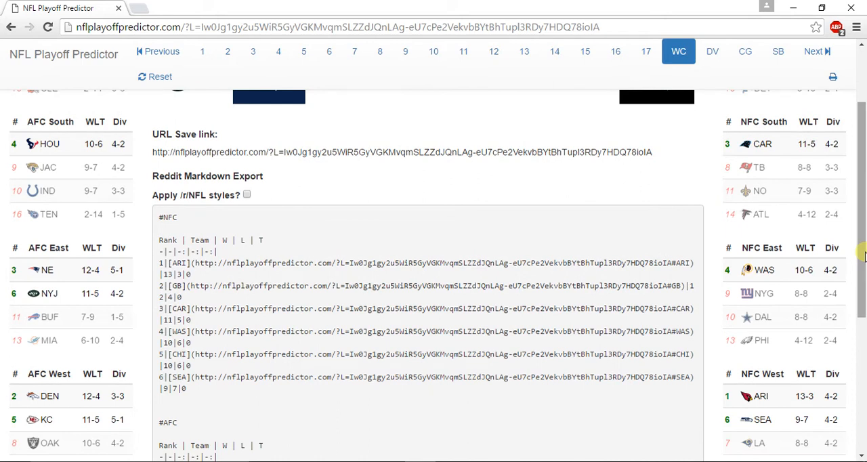
scroll("down", 3)
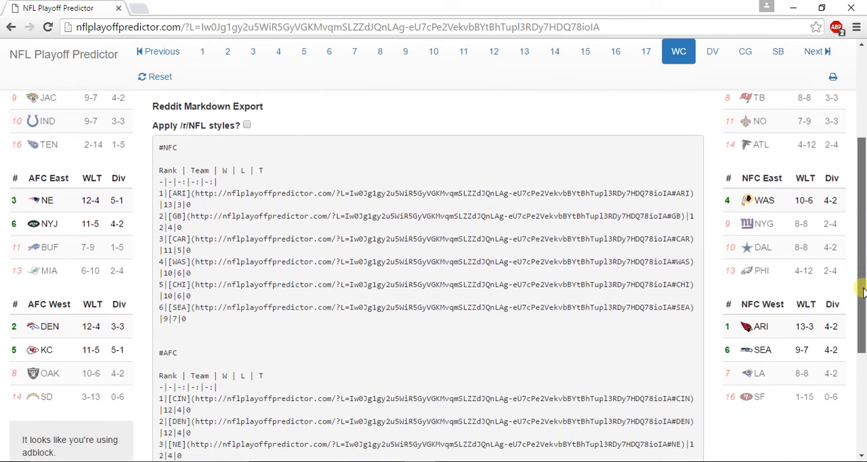
scroll("down", 3)
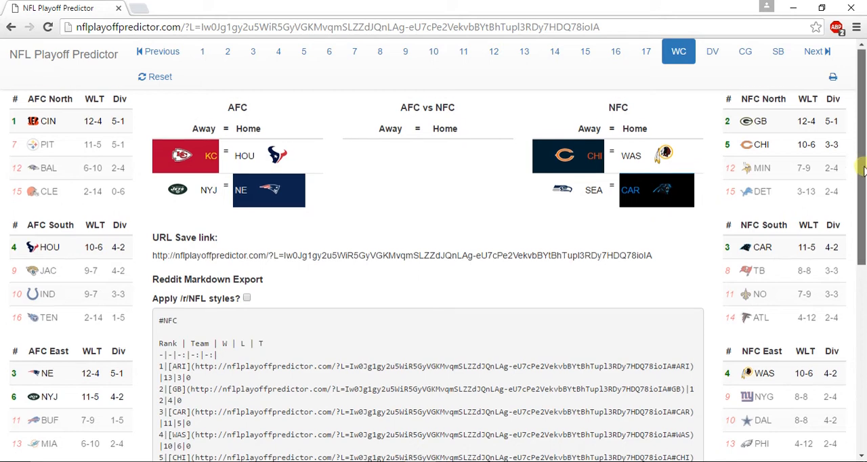
scroll("down", 3)
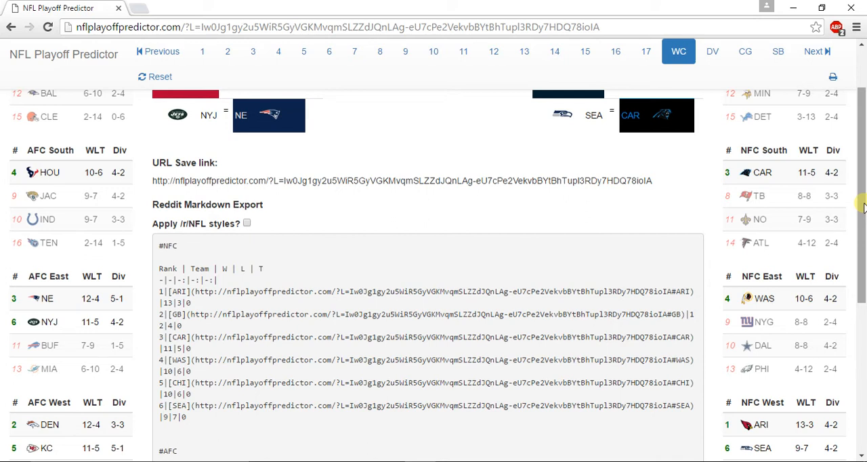
scroll("down", 3)
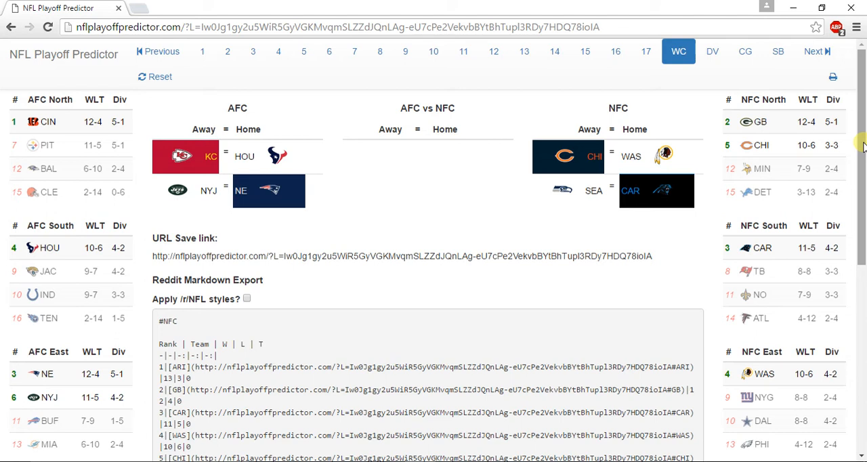
left_click(712, 50)
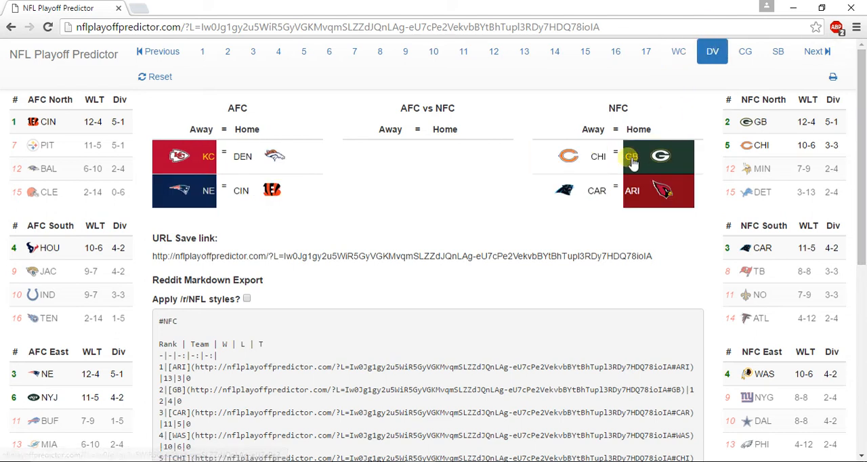
mouse_move(511, 95)
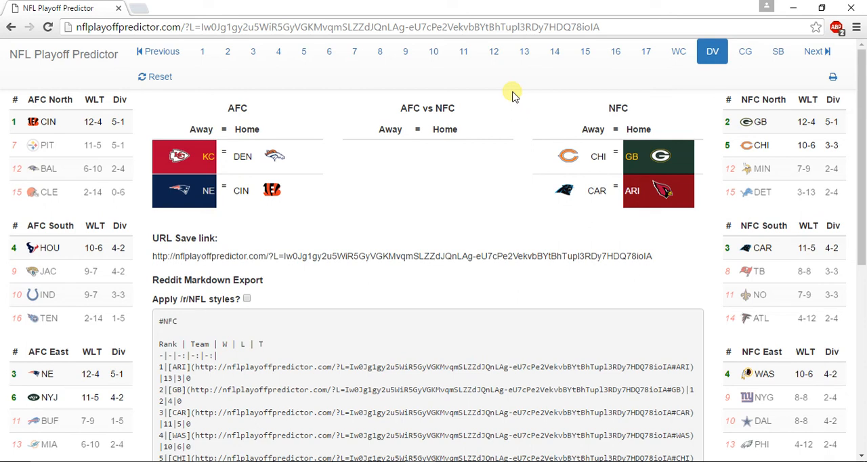
left_click(745, 51)
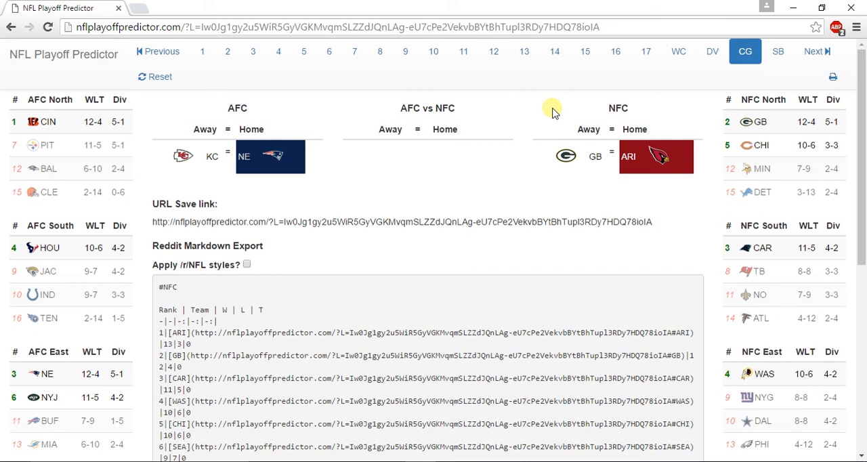
left_click(778, 51)
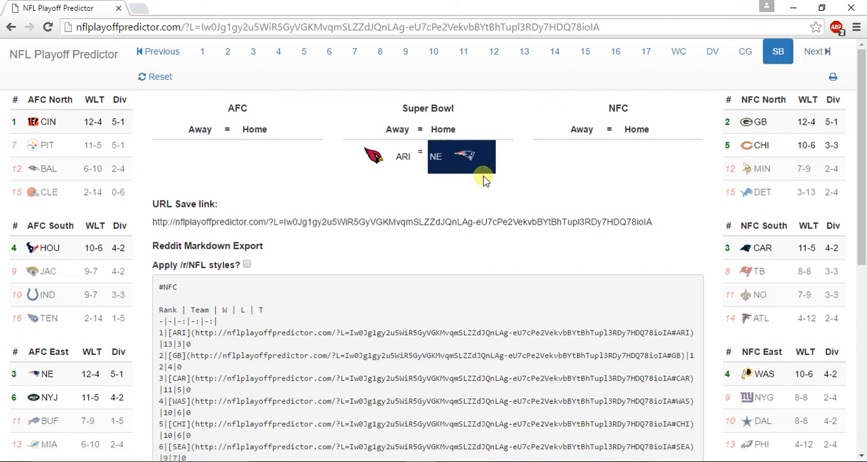